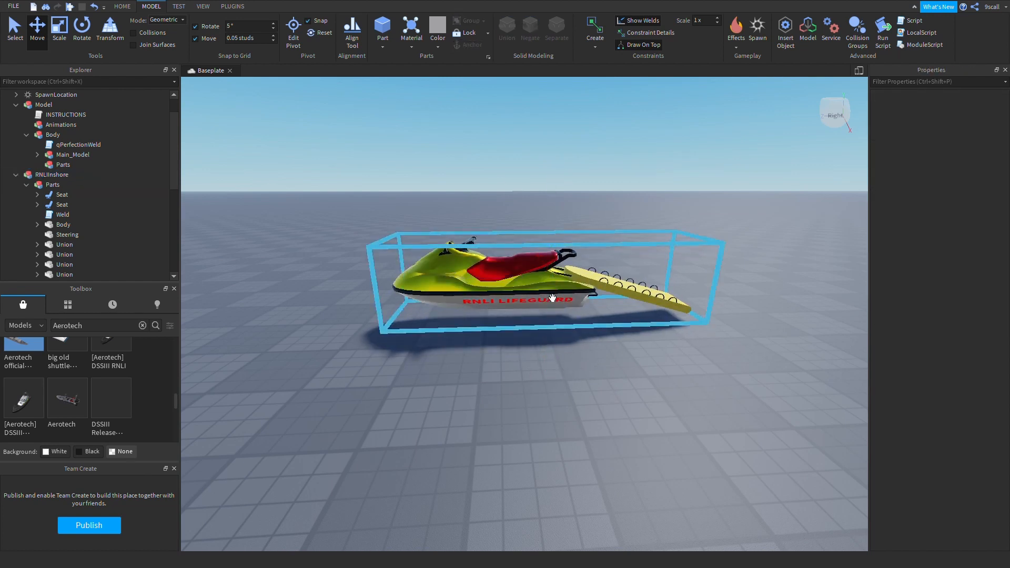
Collapse the workspace hierarchy and look inside the Lighting service
{"action": "left_click", "coordinate": [356, 235]}
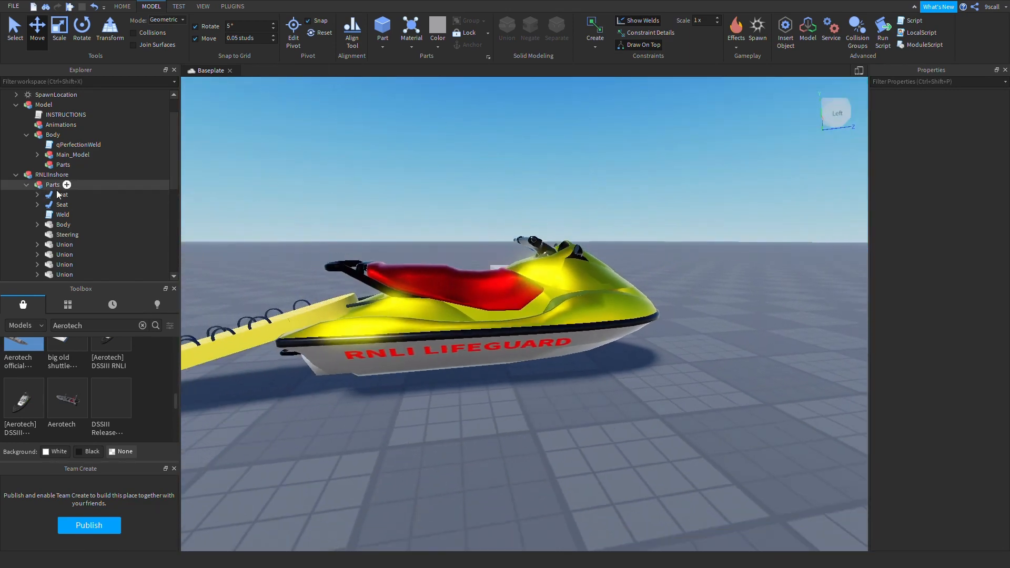
{"action": "left_click", "coordinate": [6, 95]}
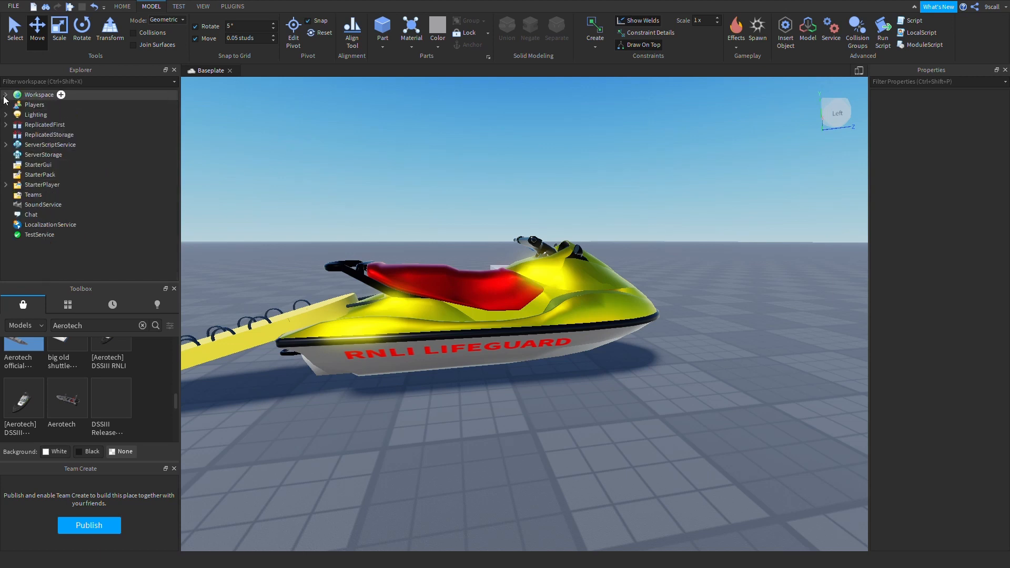
{"action": "left_click", "coordinate": [51, 124]}
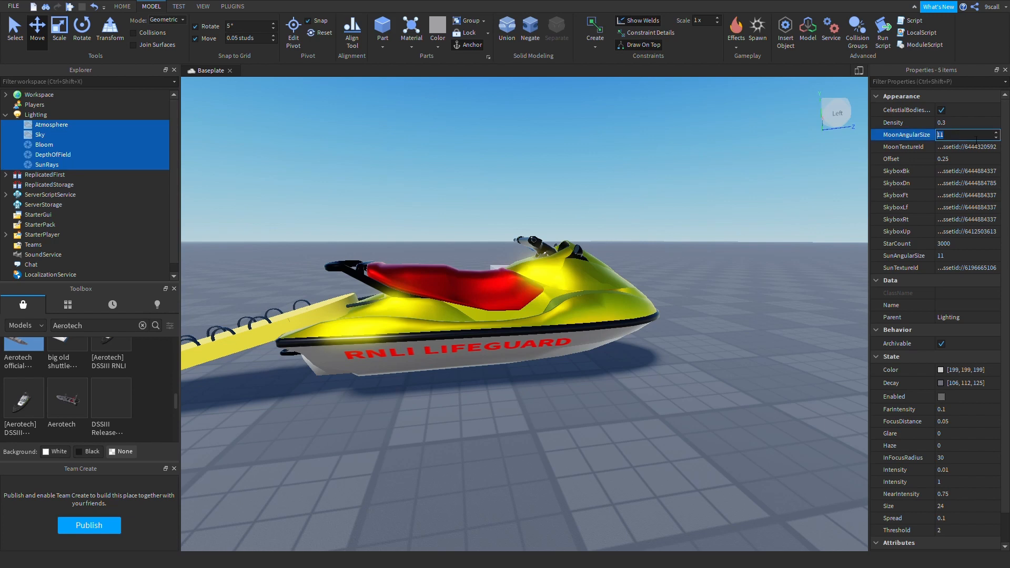
{"action": "left_click", "coordinate": [941, 110]}
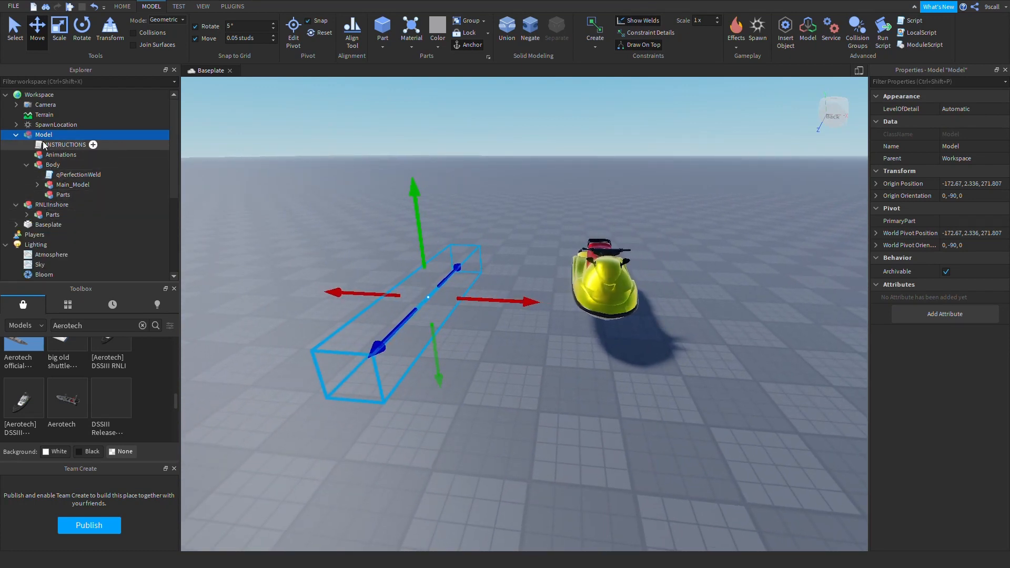
Copy INSTRUCTIONS and Animations into RNLIInshore and group its Parts folder
{"action": "left_click", "coordinate": [65, 144]}
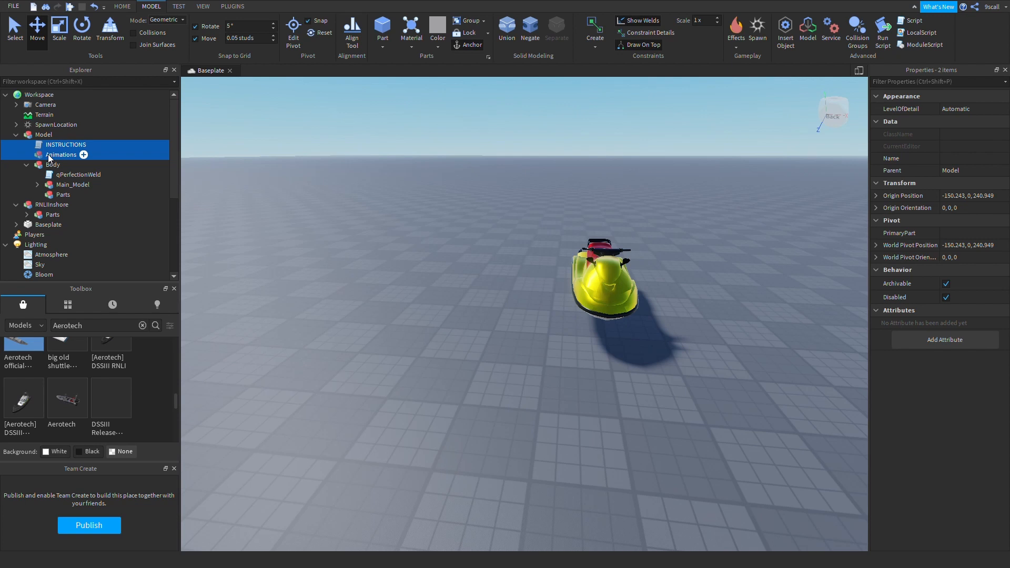
{"action": "left_click", "coordinate": [54, 204]}
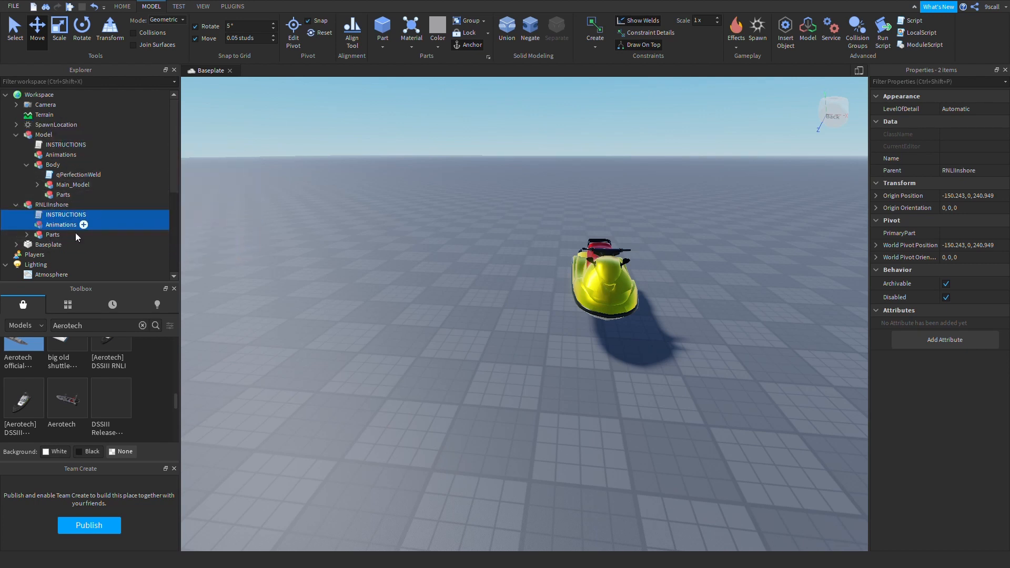
{"action": "left_click", "coordinate": [52, 235]}
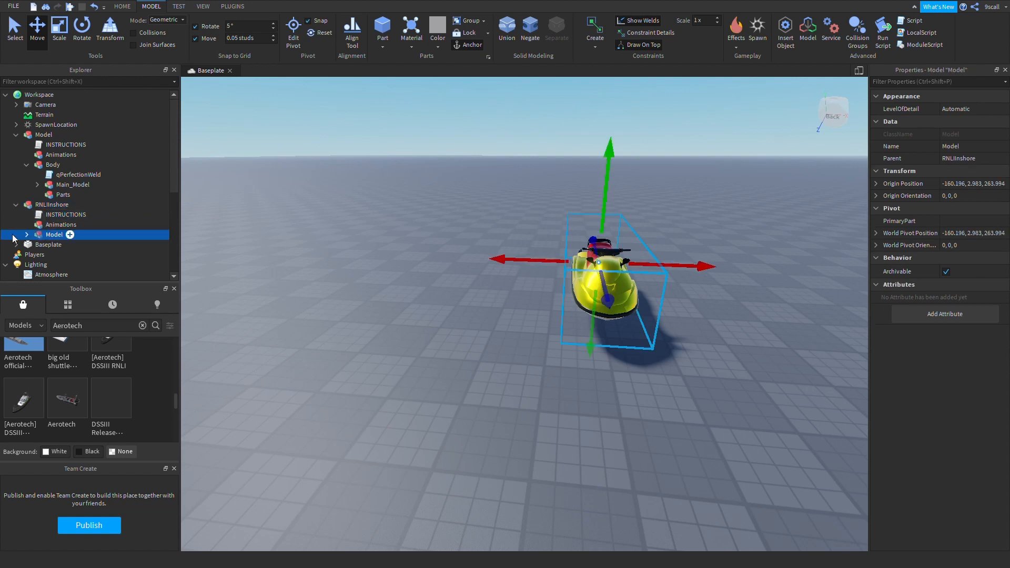
Rename the group to Body and add template copies of qPerfectionWeld and Main_Model
{"action": "left_click", "coordinate": [26, 233]}
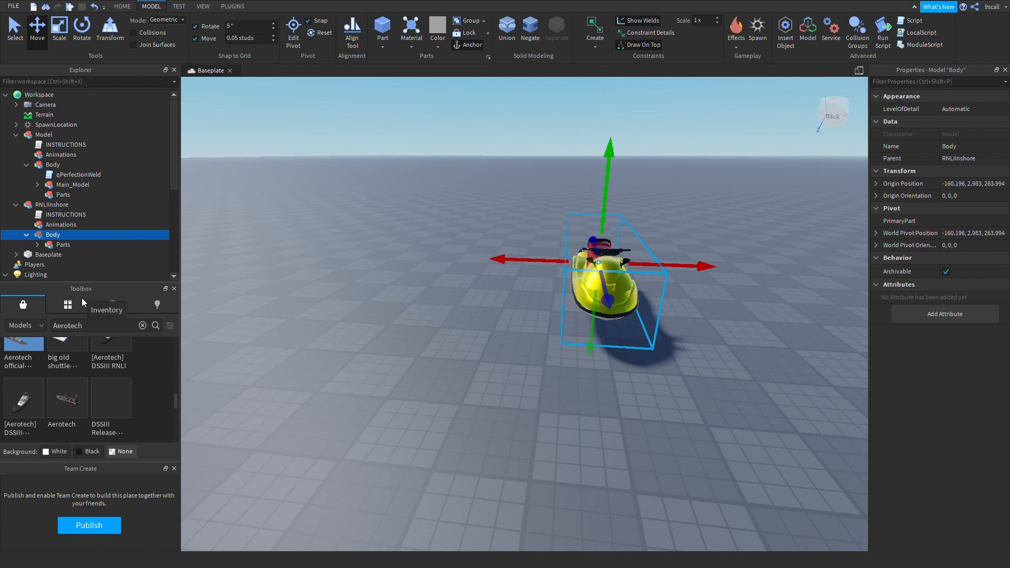
{"action": "left_click", "coordinate": [63, 245]}
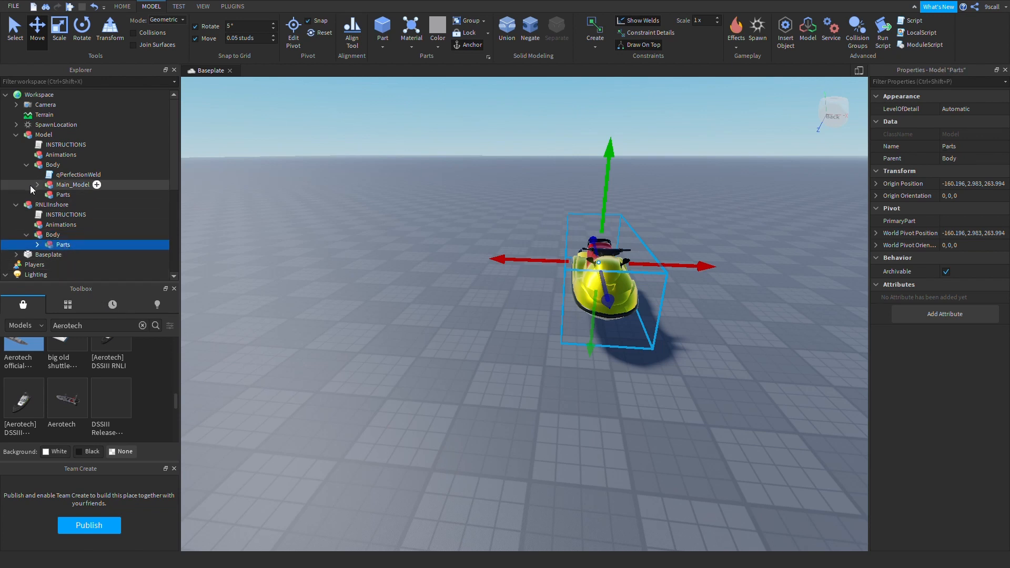
{"action": "left_click", "coordinate": [72, 185]}
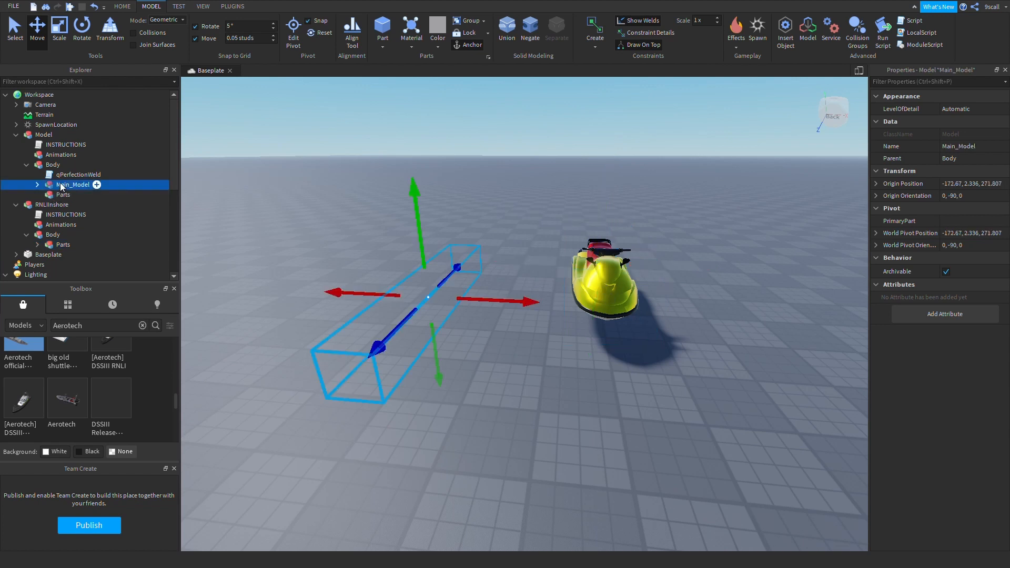
{"action": "left_click", "coordinate": [78, 175]}
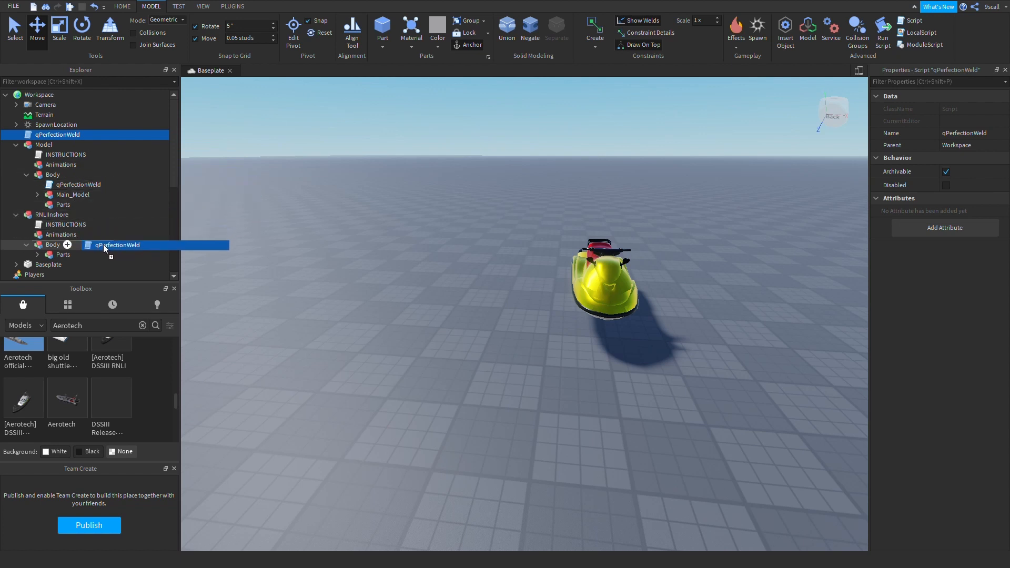
{"action": "left_click", "coordinate": [72, 184]}
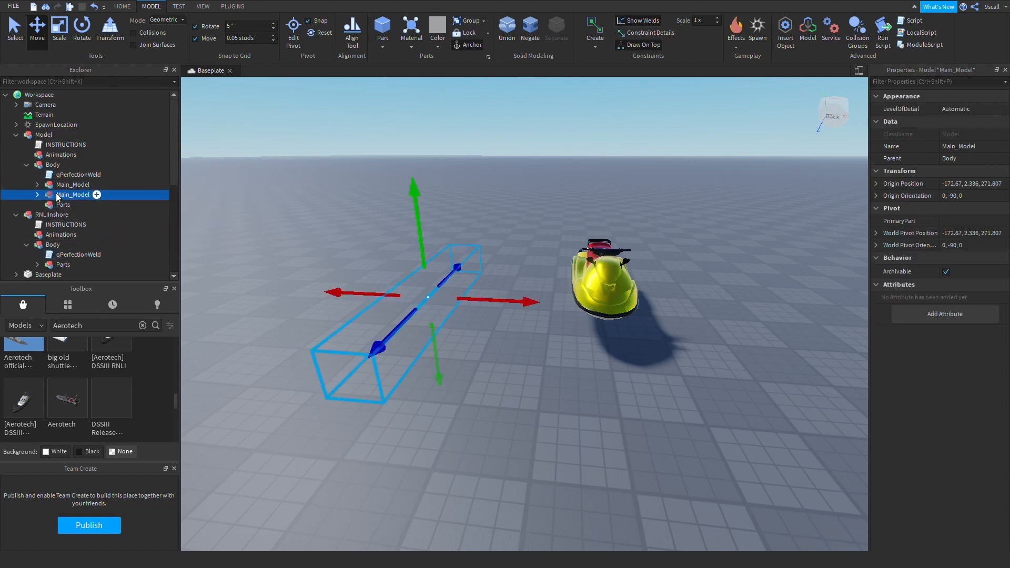
{"action": "left_click", "coordinate": [73, 255]}
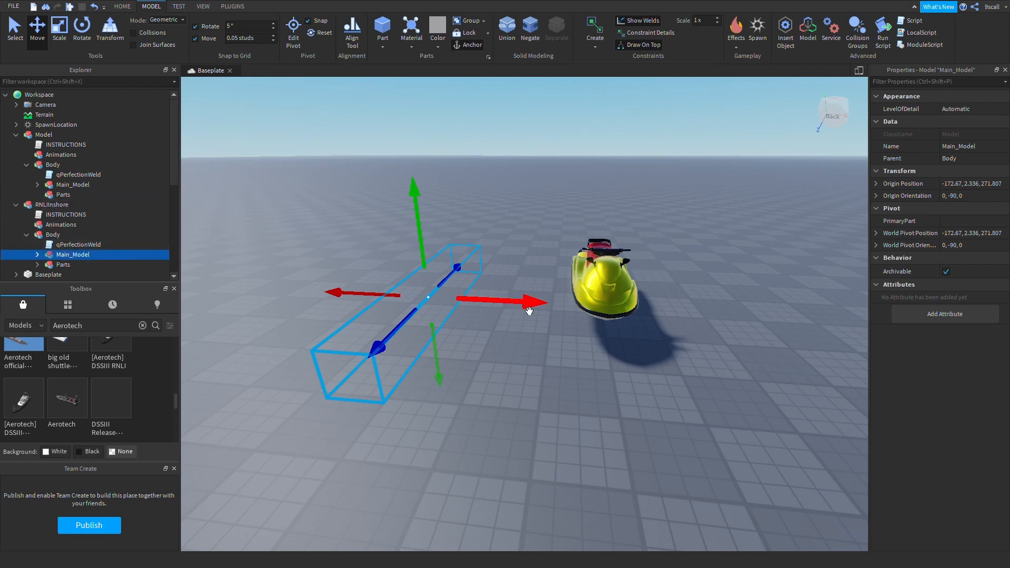
Drag Main_Model onto the jet ski, then inspect DriveSeat, MAIN and the old Weld script
{"action": "left_click_drag", "start_coordinate": [529, 299], "coordinate": [605, 315]}
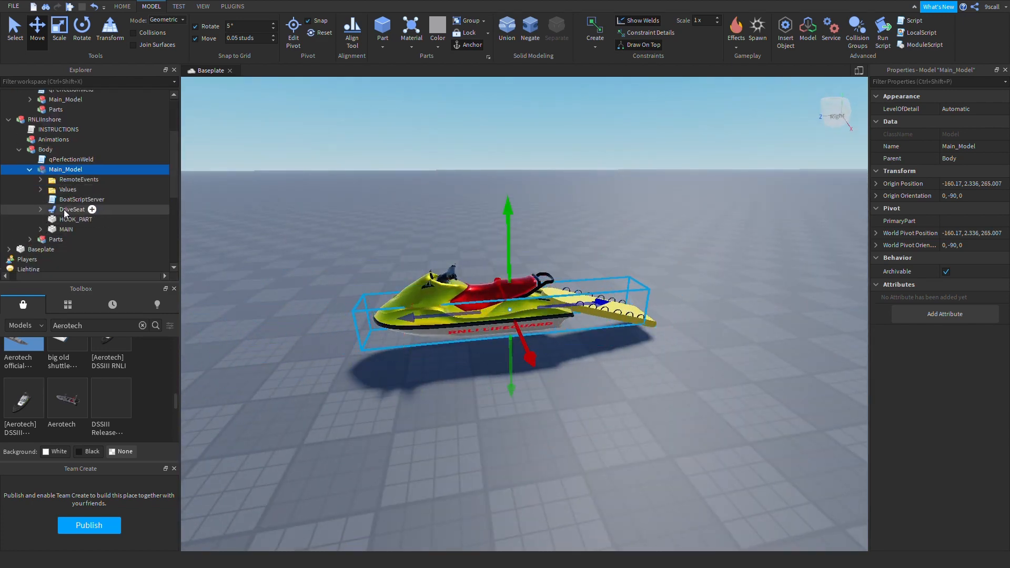
{"action": "left_click", "coordinate": [72, 209]}
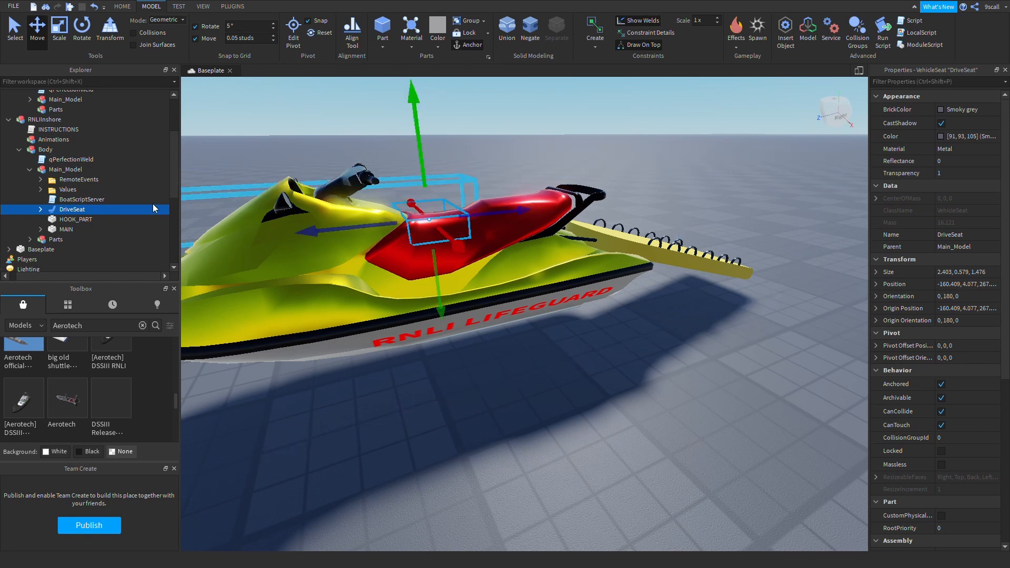
{"action": "left_click", "coordinate": [67, 229]}
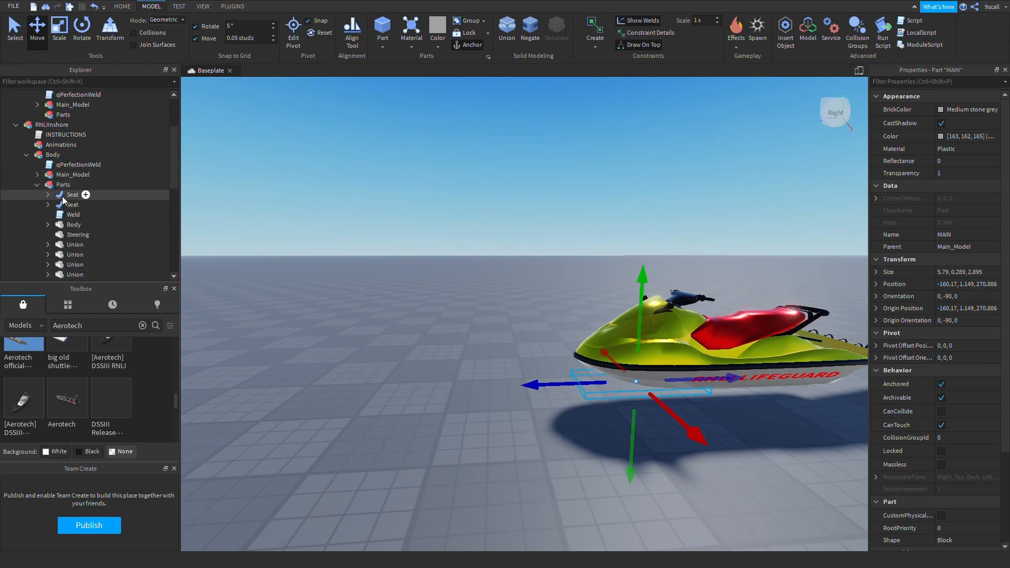
{"action": "left_click", "coordinate": [73, 215]}
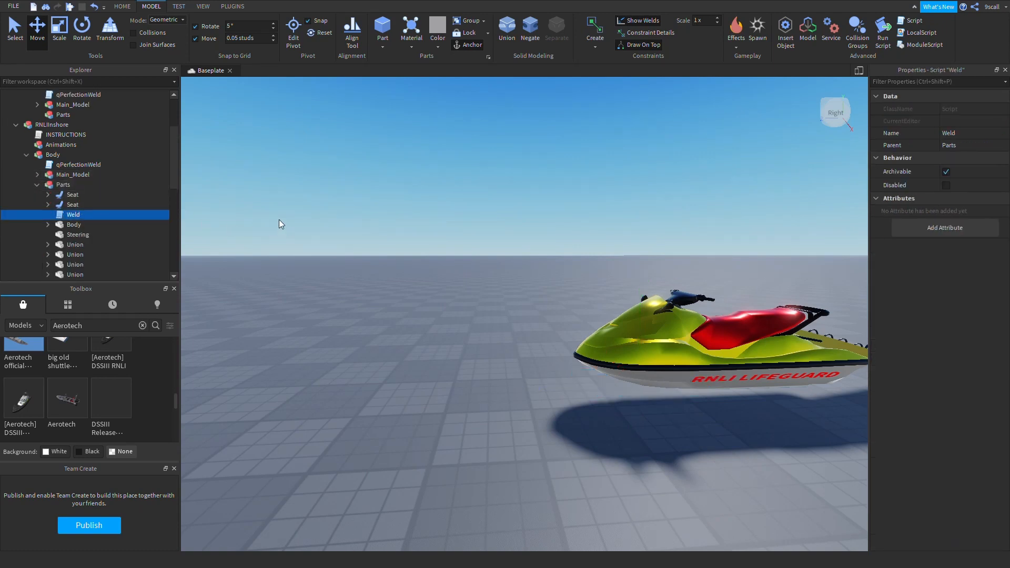
{"action": "left_click", "coordinate": [51, 124]}
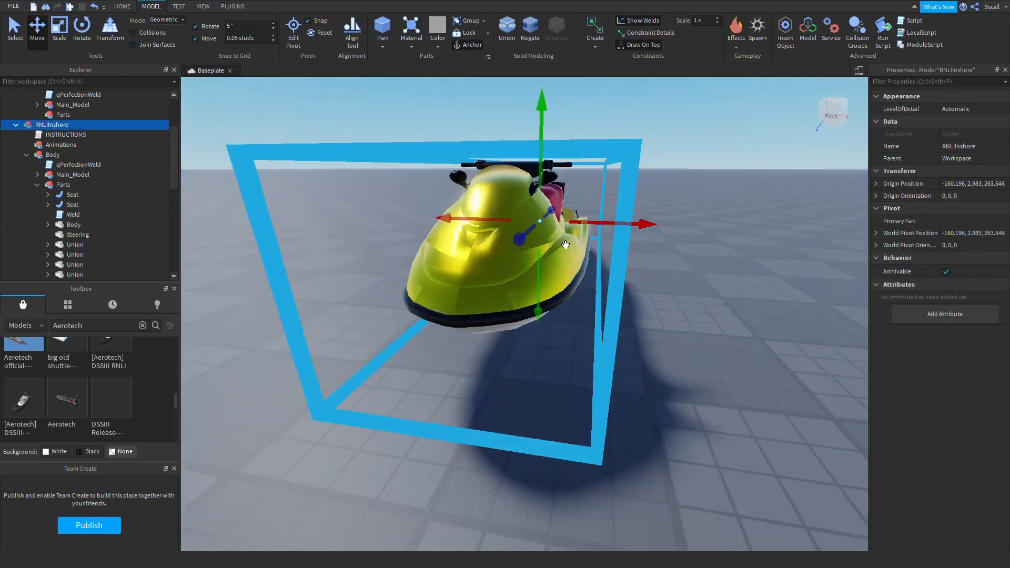